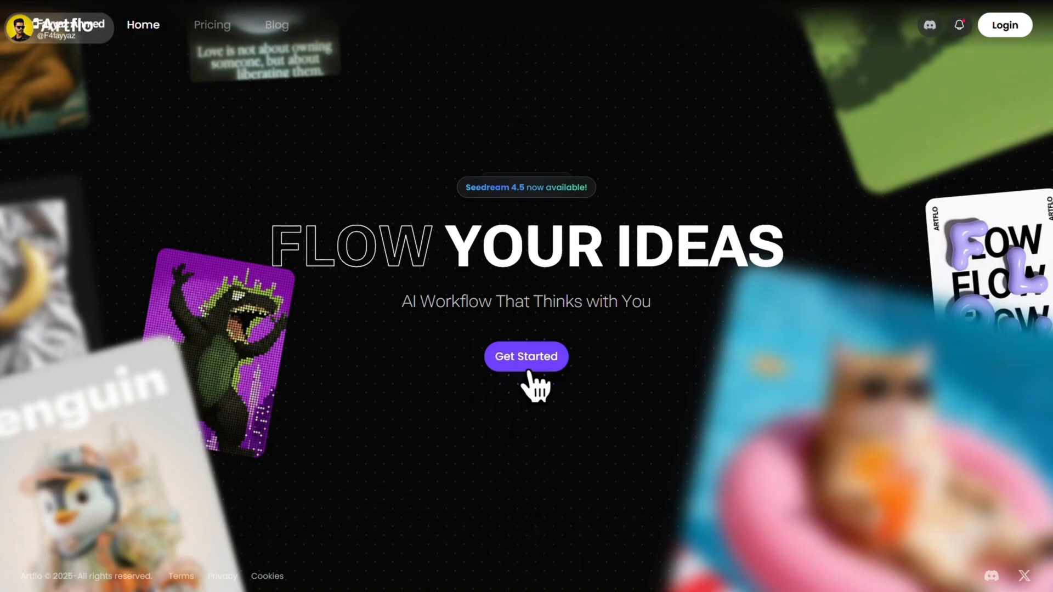
Choose Get Started on the Artflo landing page to bring up the login options
left_click(526, 356)
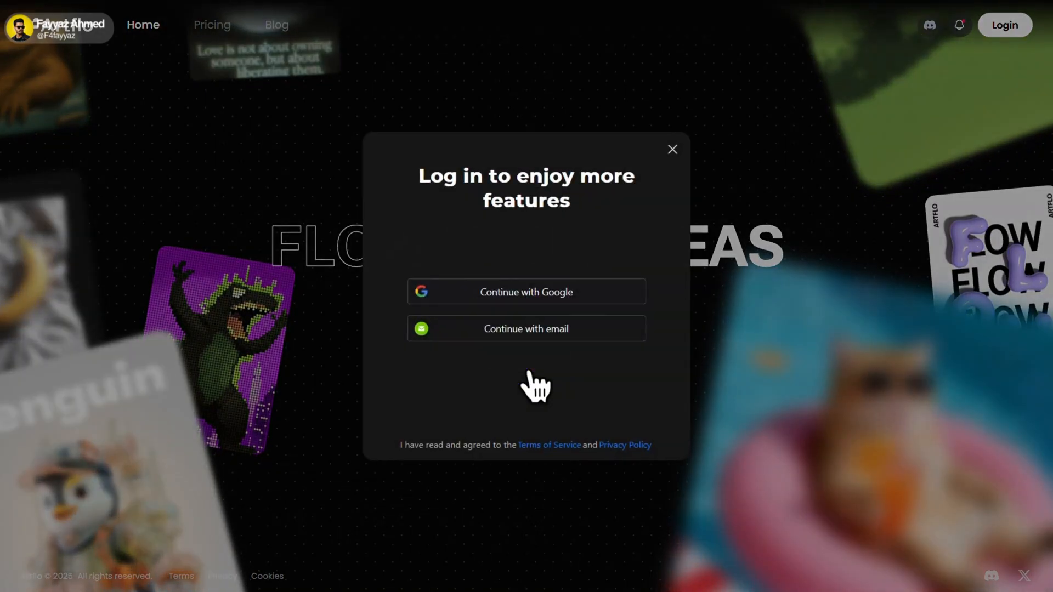
mouse_move(531, 339)
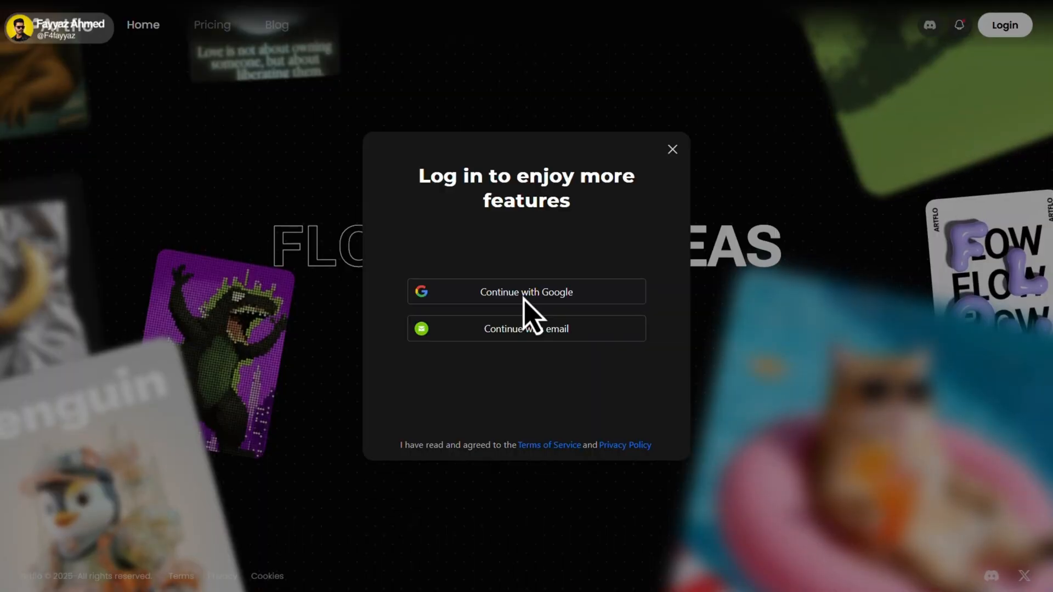
Sign in with the Google account and land in the workspace
left_click(526, 292)
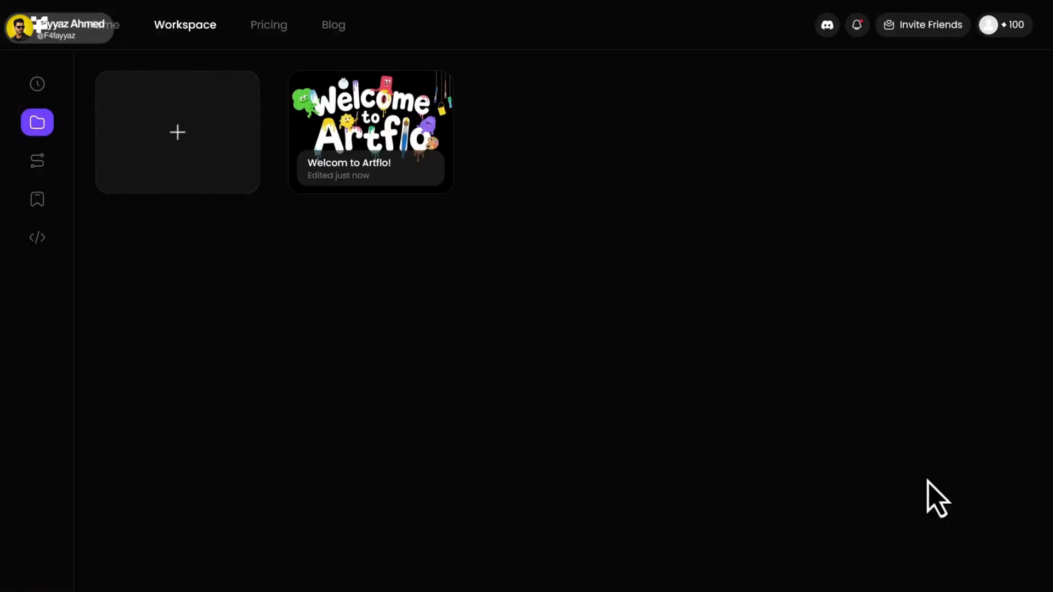
mouse_move(940, 471)
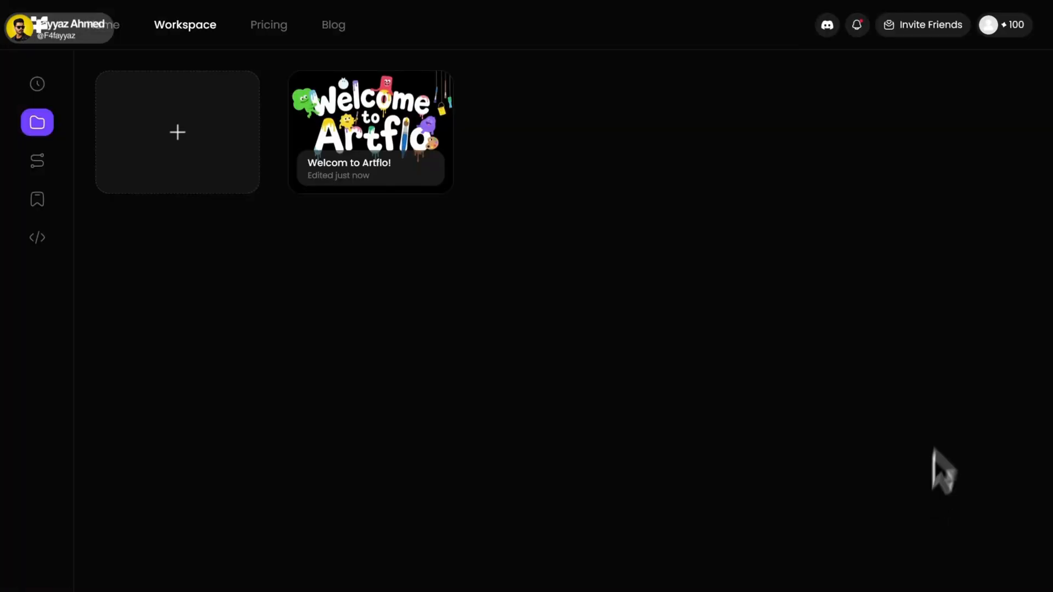
mouse_move(1024, 70)
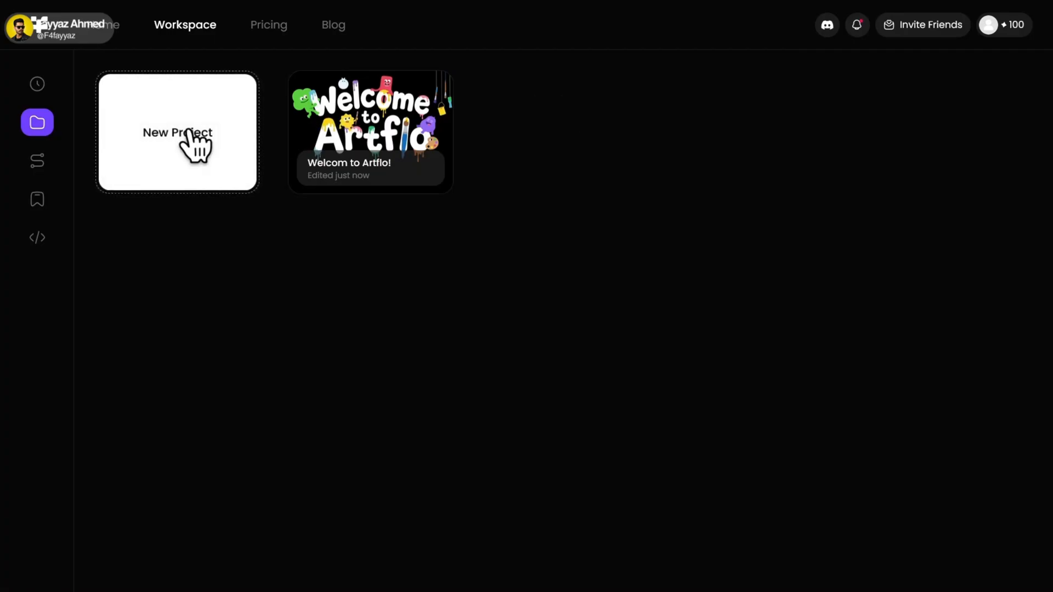
Create a new blank project from the New Project tile
left_click(178, 132)
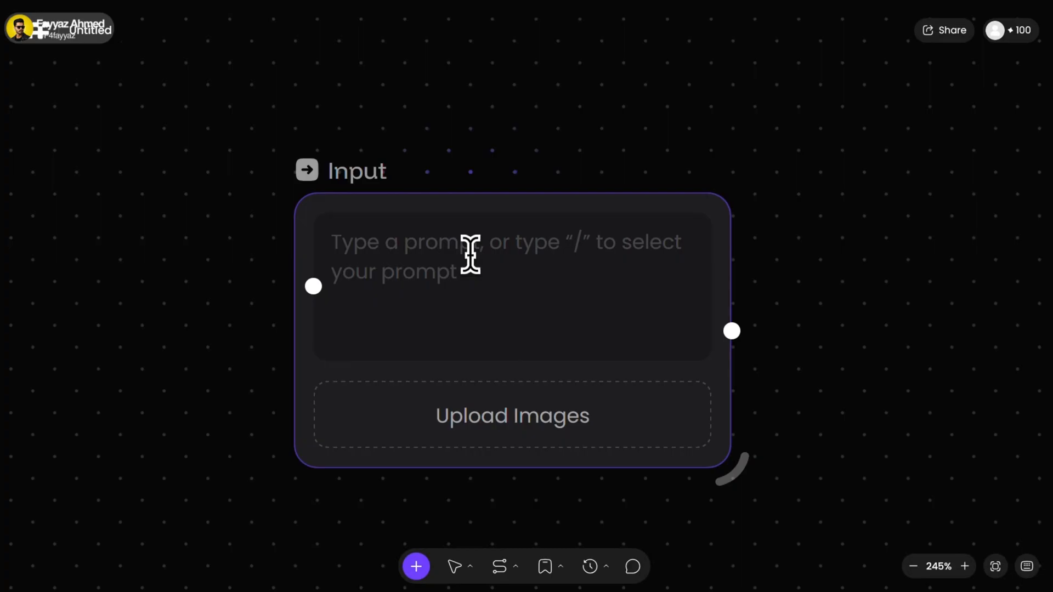
mouse_move(551, 437)
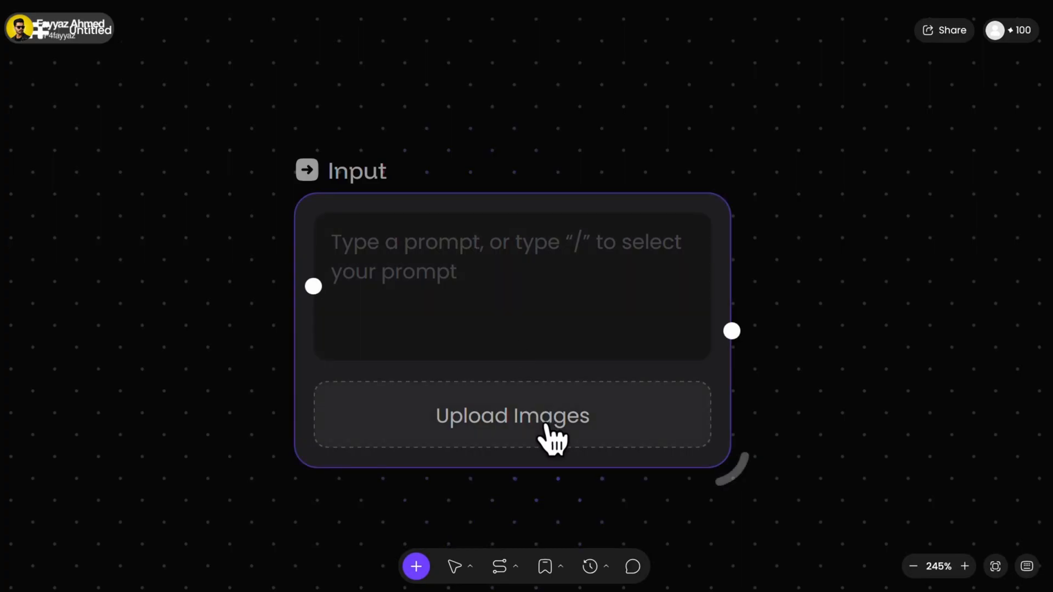
mouse_move(528, 390)
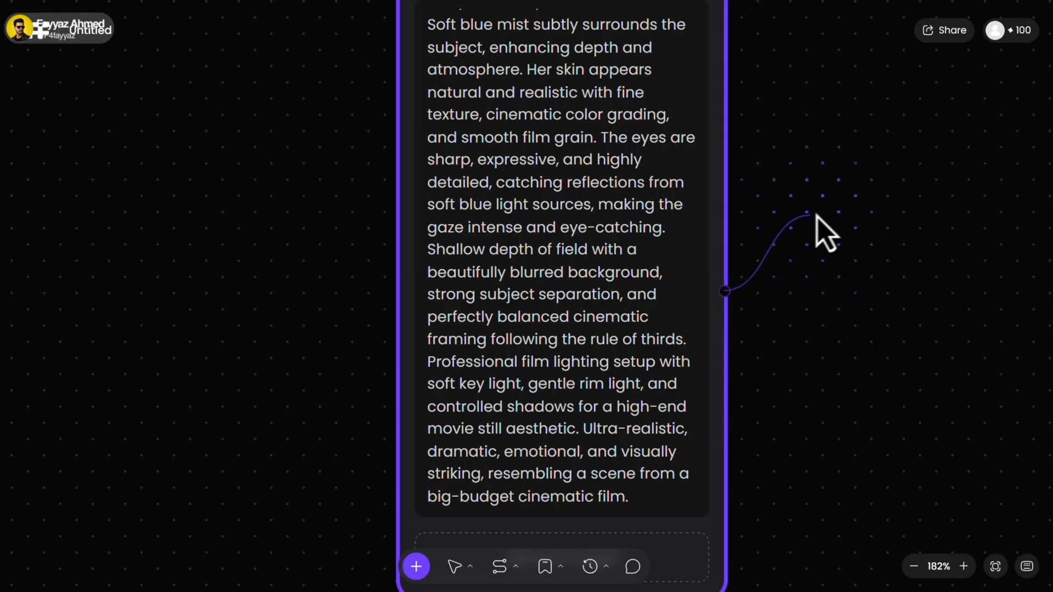
Drop the prompt's connection on the canvas and create a linked Video node
left_click(823, 231)
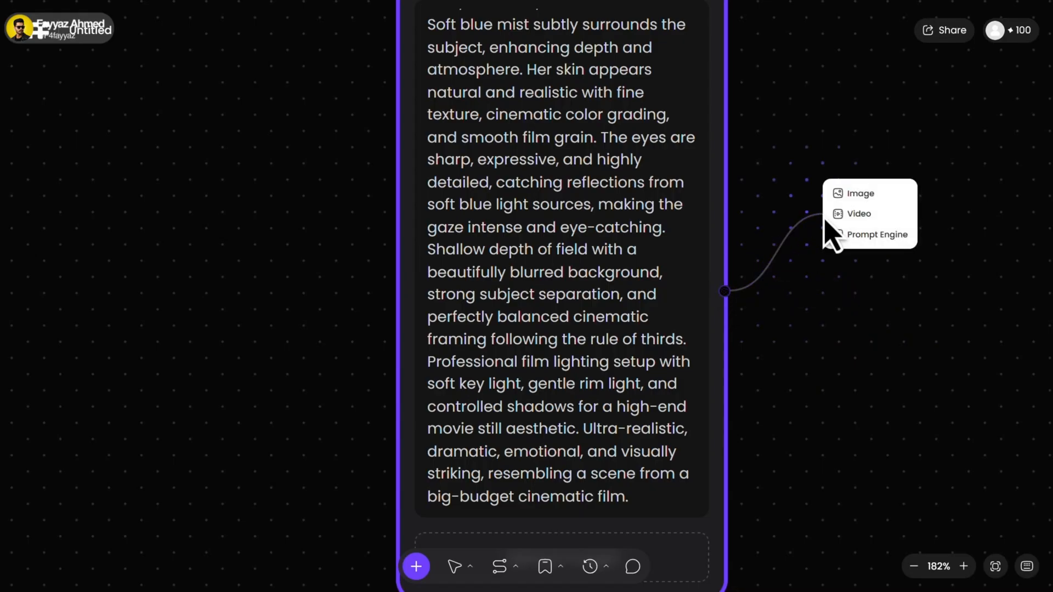
mouse_move(860, 215)
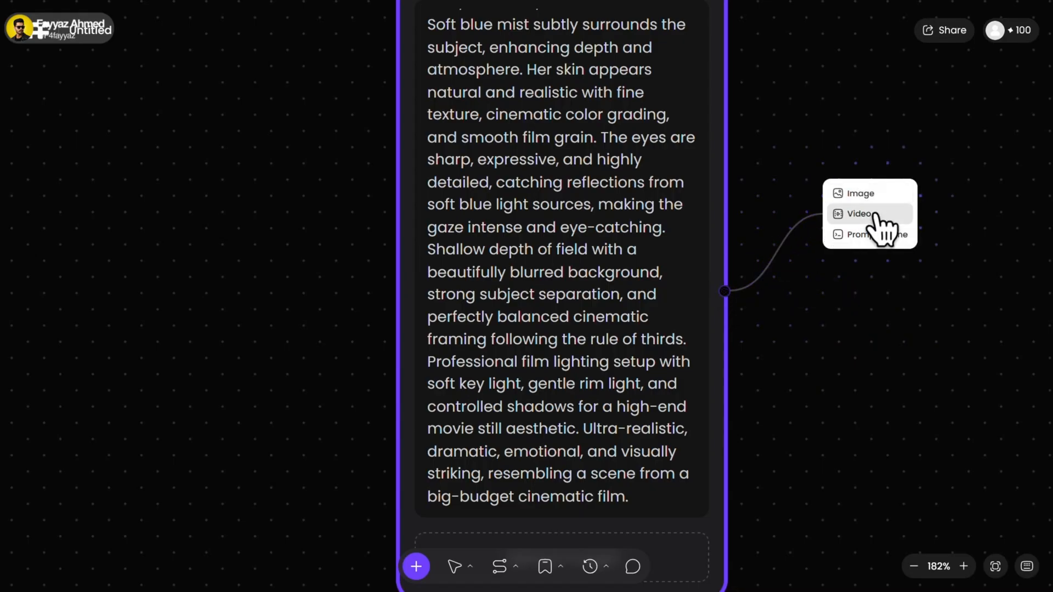
left_click(858, 214)
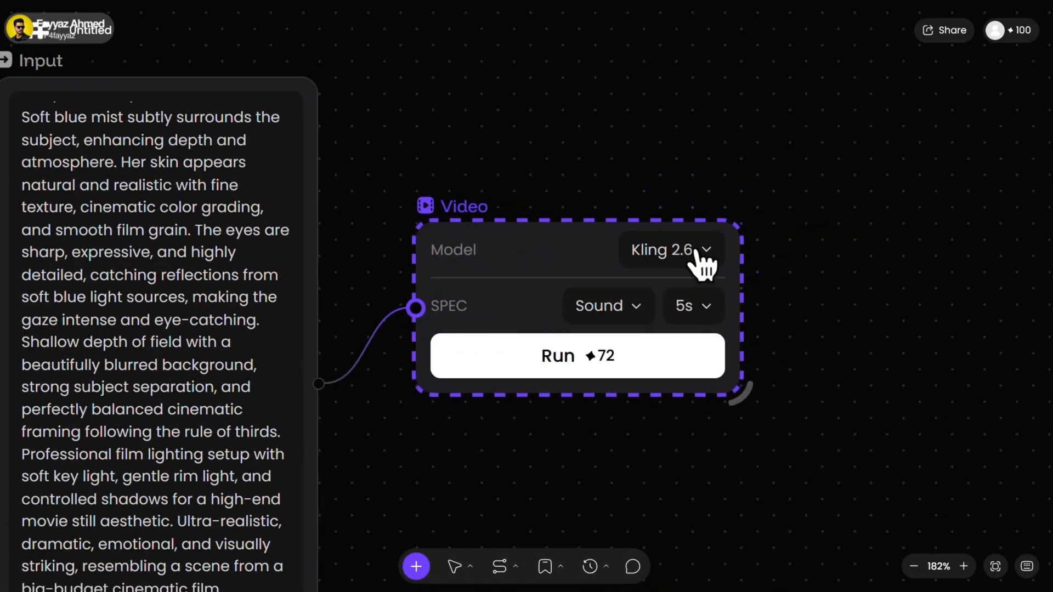
Keep Kling 2.6, try Silent and 10s, settle on Sound and 5s, and run the generation
left_click(669, 250)
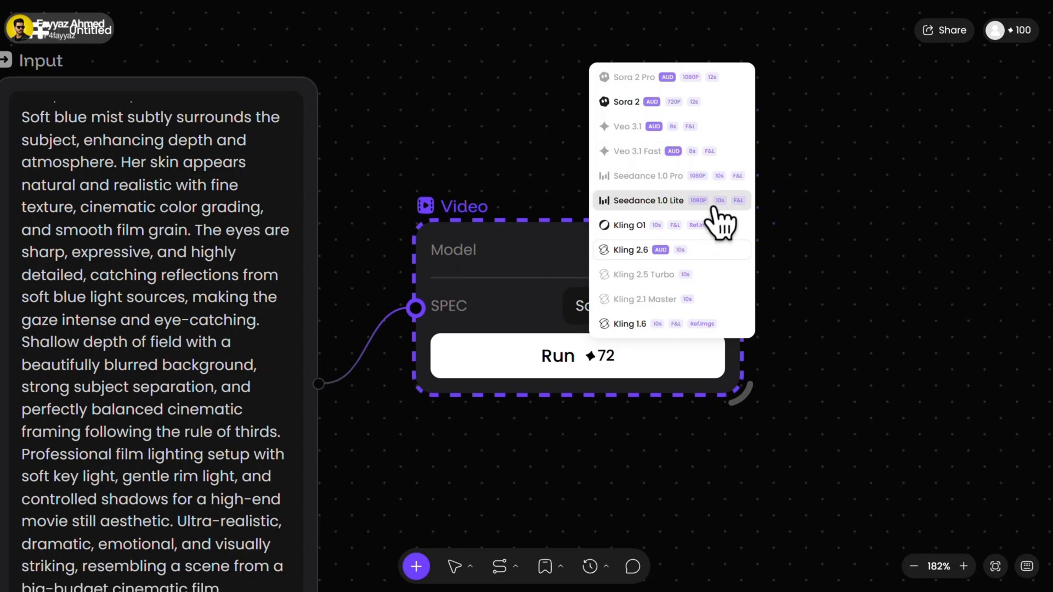
mouse_move(680, 265)
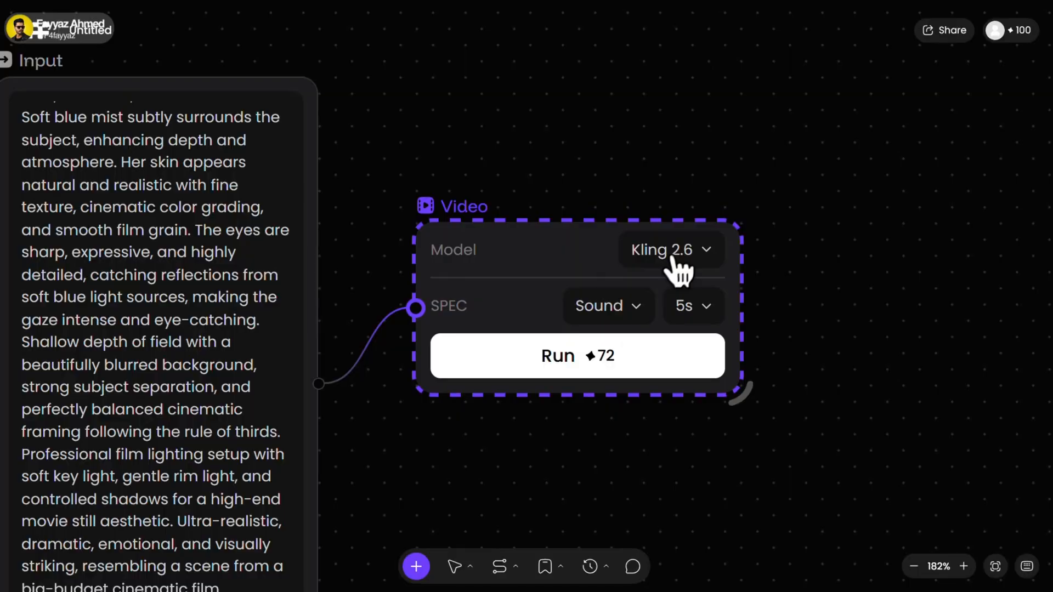
mouse_move(632, 323)
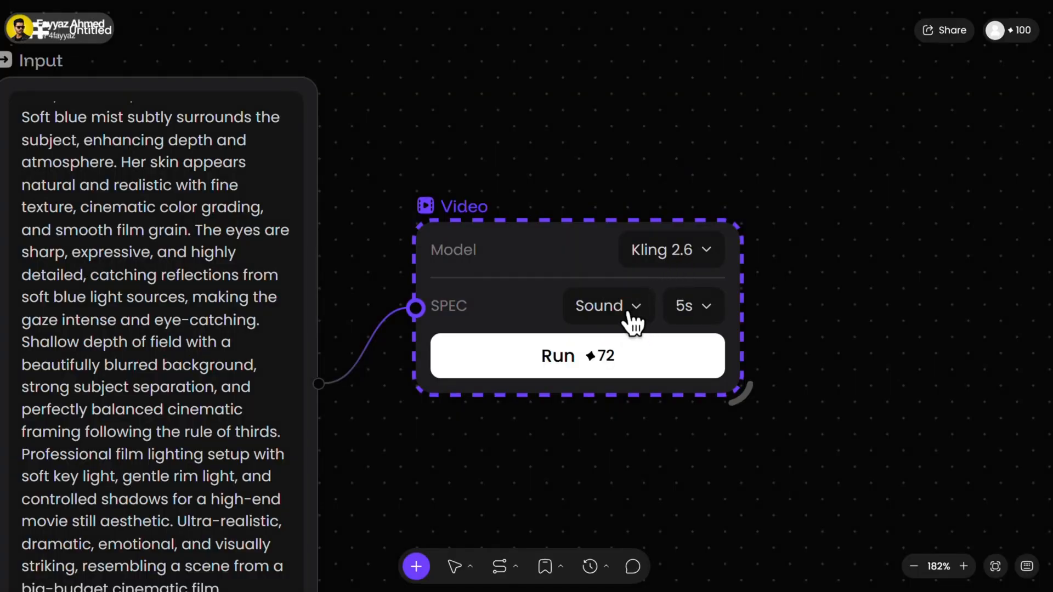
left_click(607, 306)
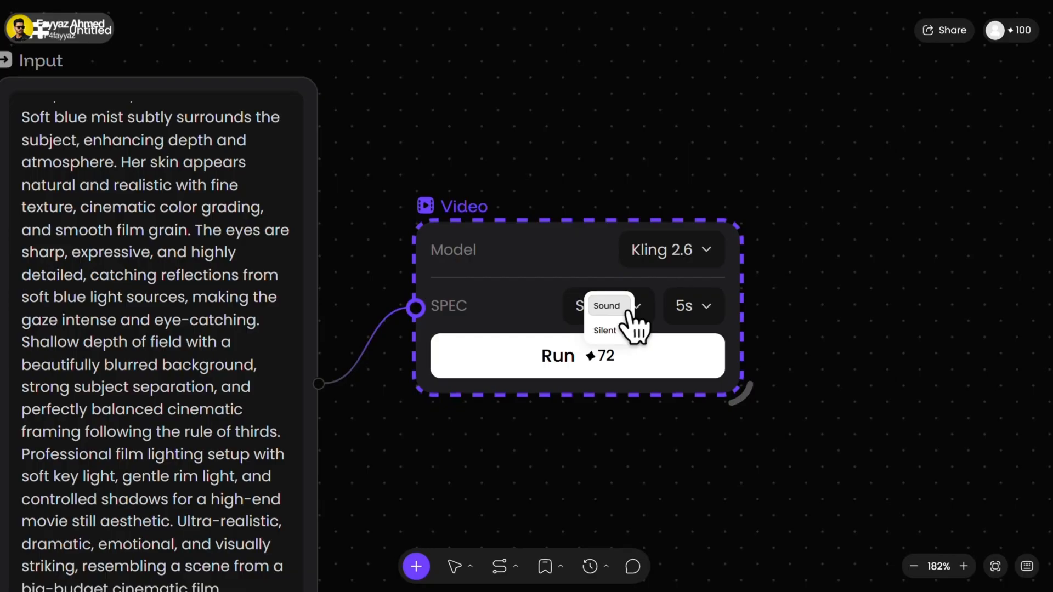
mouse_move(662, 329)
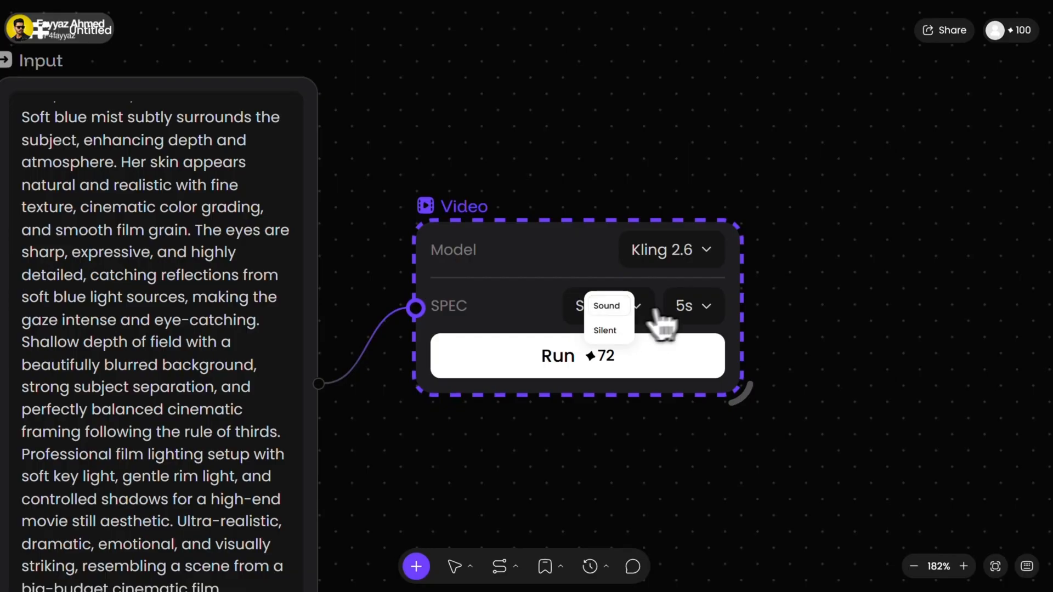
mouse_move(684, 333)
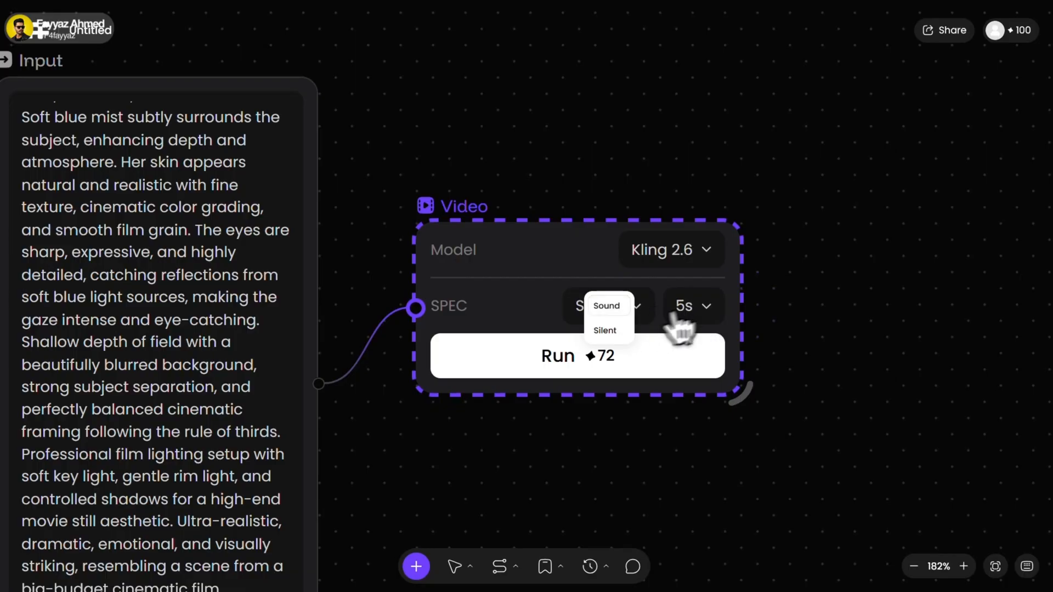
left_click(604, 331)
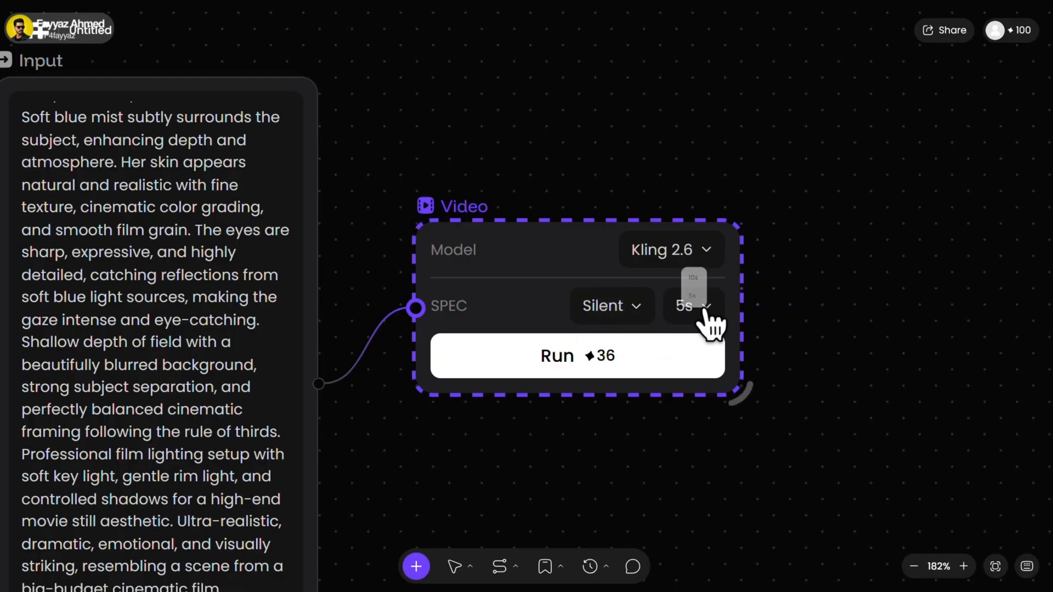
left_click(693, 277)
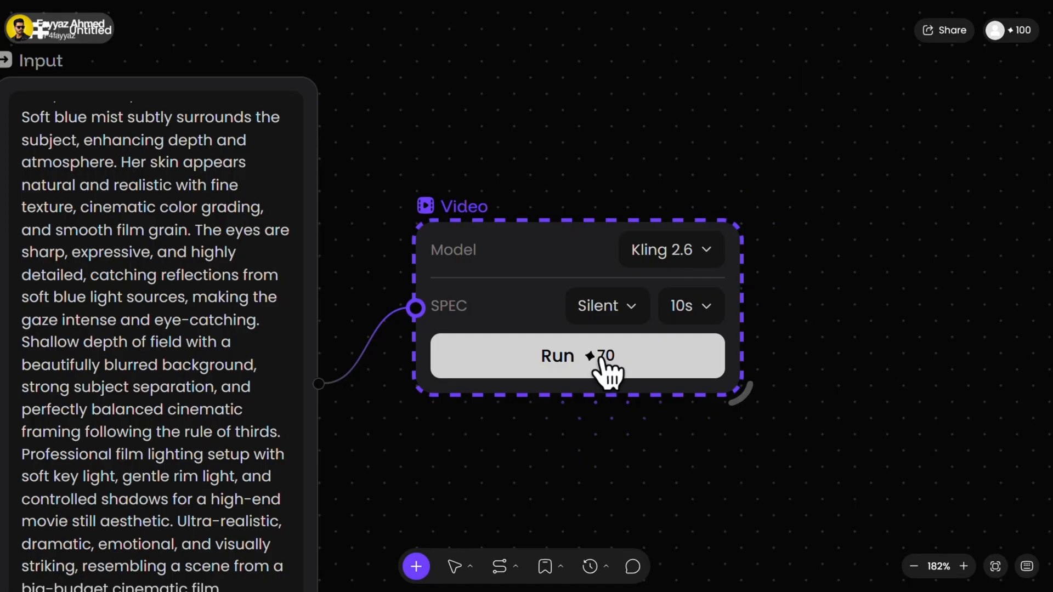
left_click(597, 306)
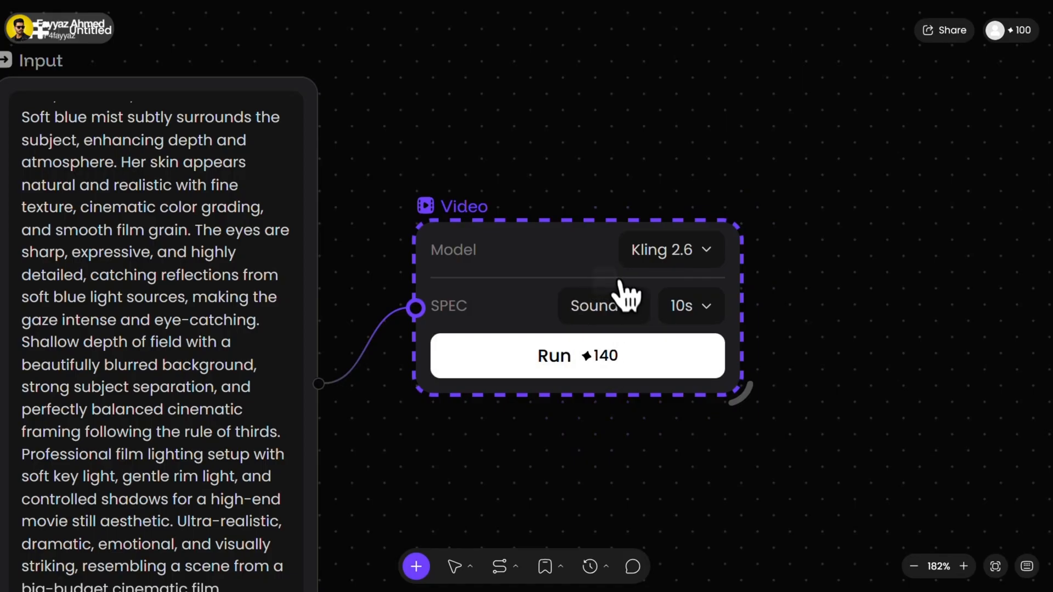
mouse_move(648, 383)
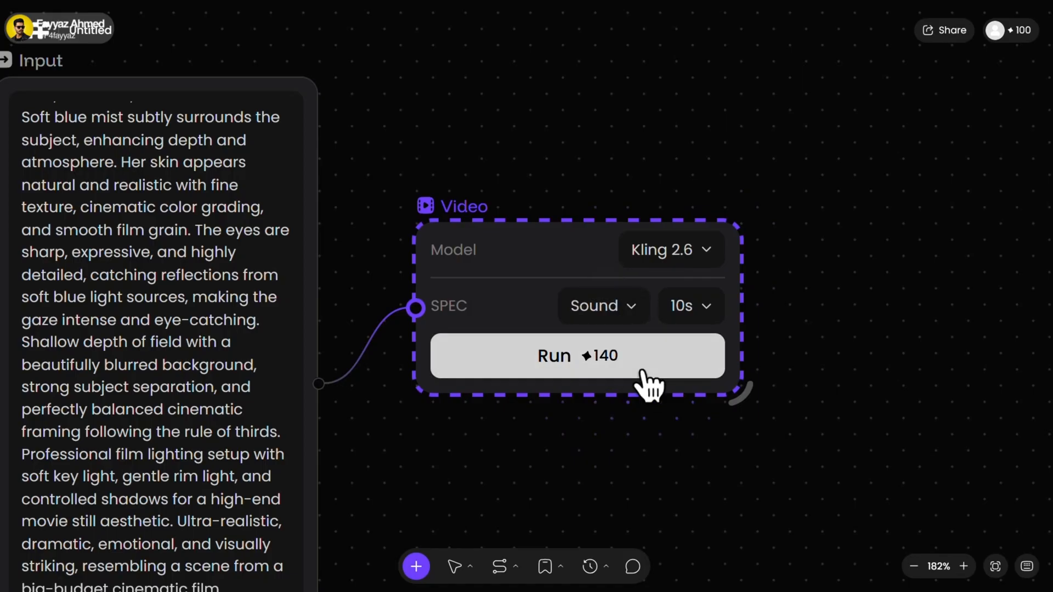
mouse_move(709, 321)
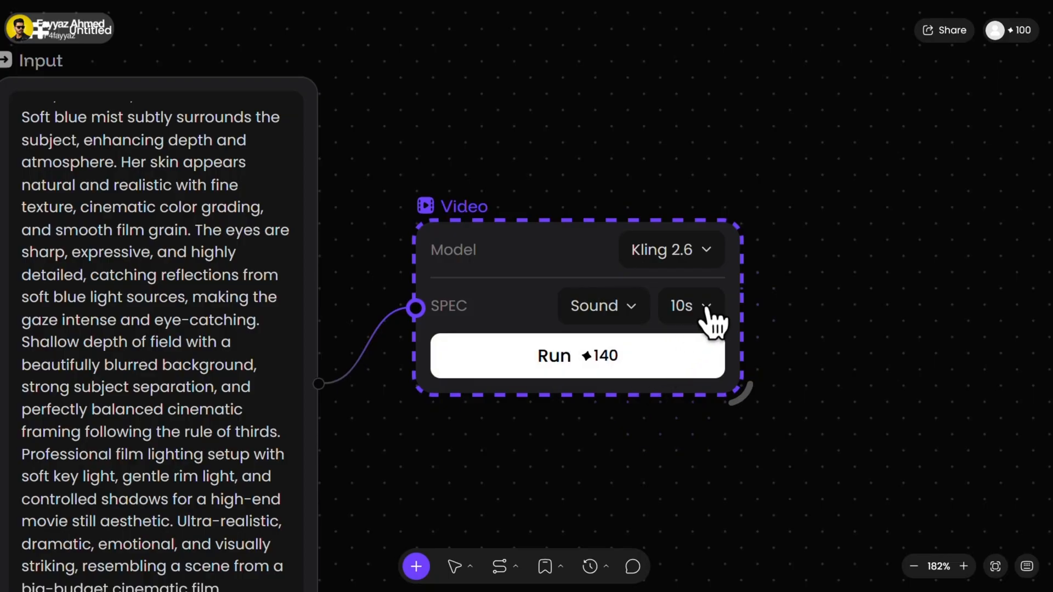
left_click(690, 306)
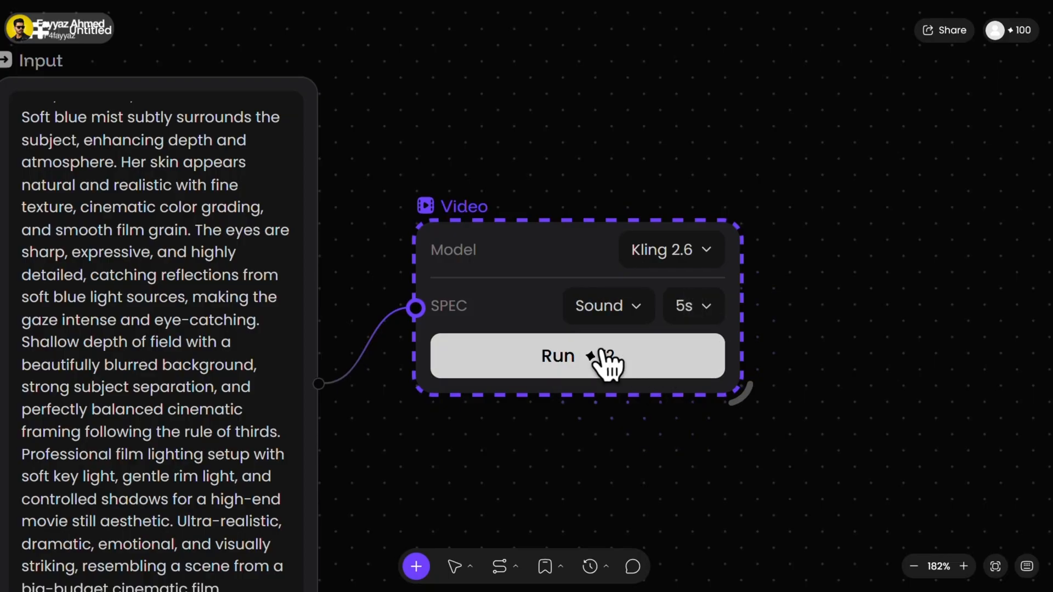
left_click(576, 356)
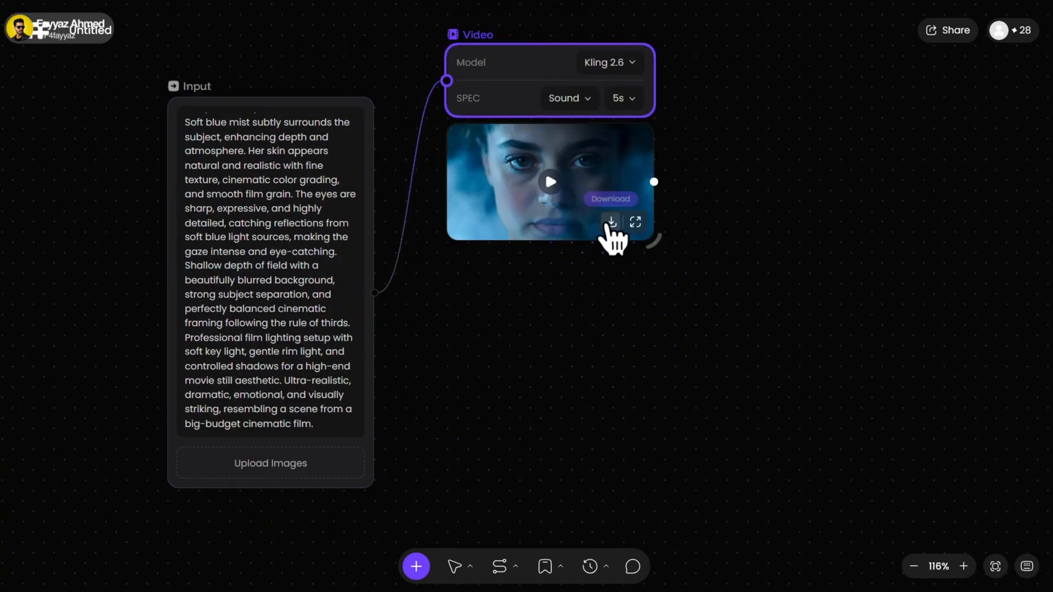
Download the generated blue-mist video, then check the account's remaining credits
left_click(611, 222)
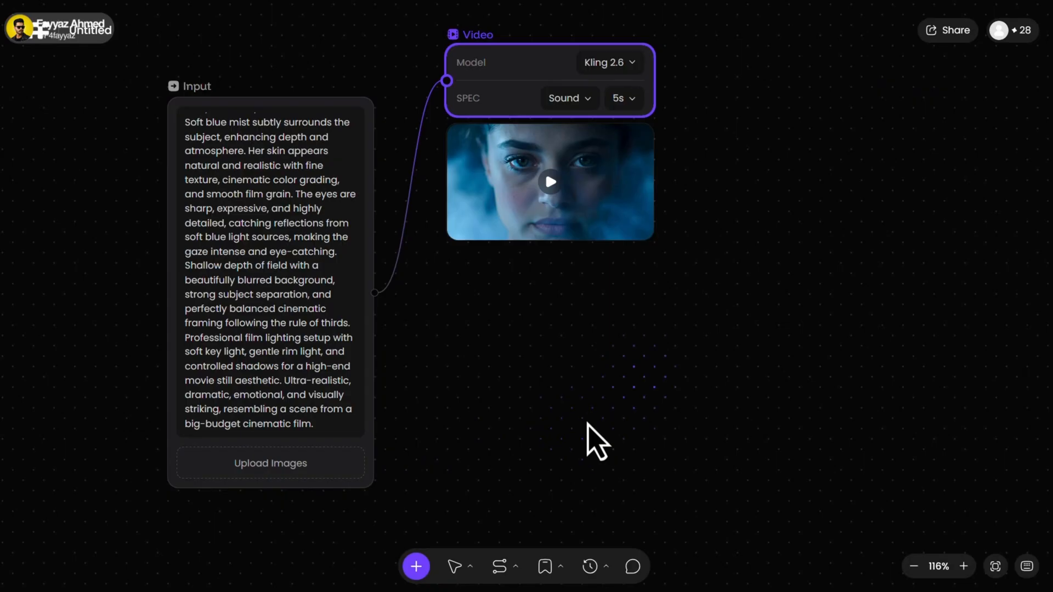
left_click(1010, 29)
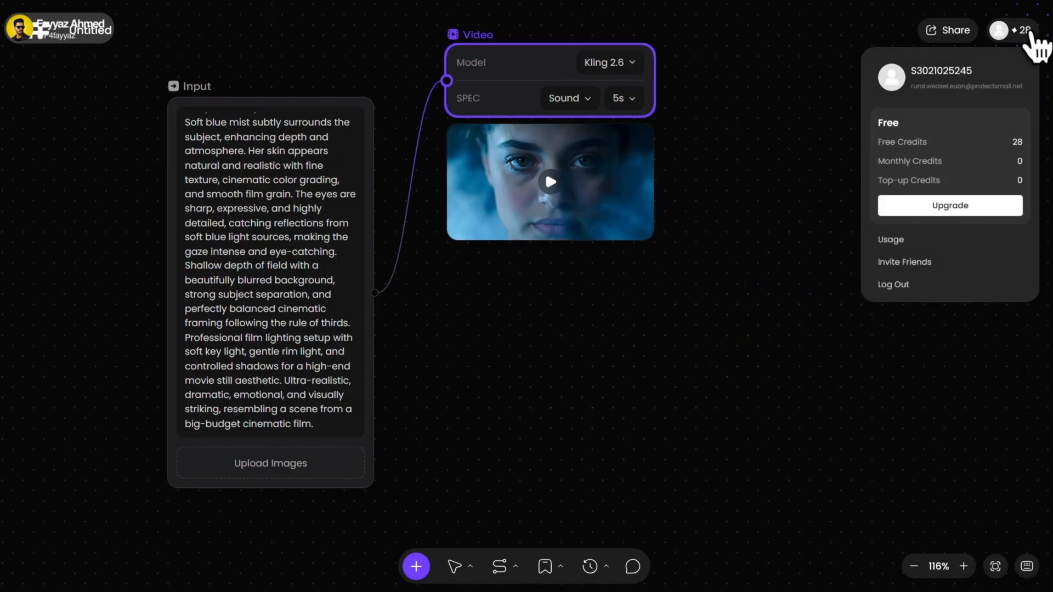
mouse_move(1021, 167)
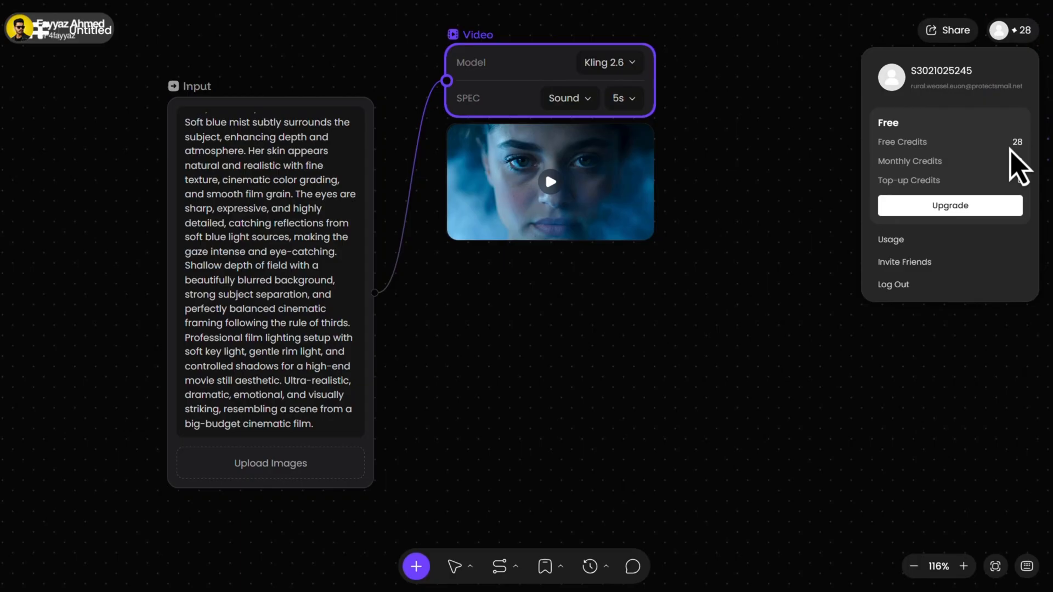
mouse_move(950, 261)
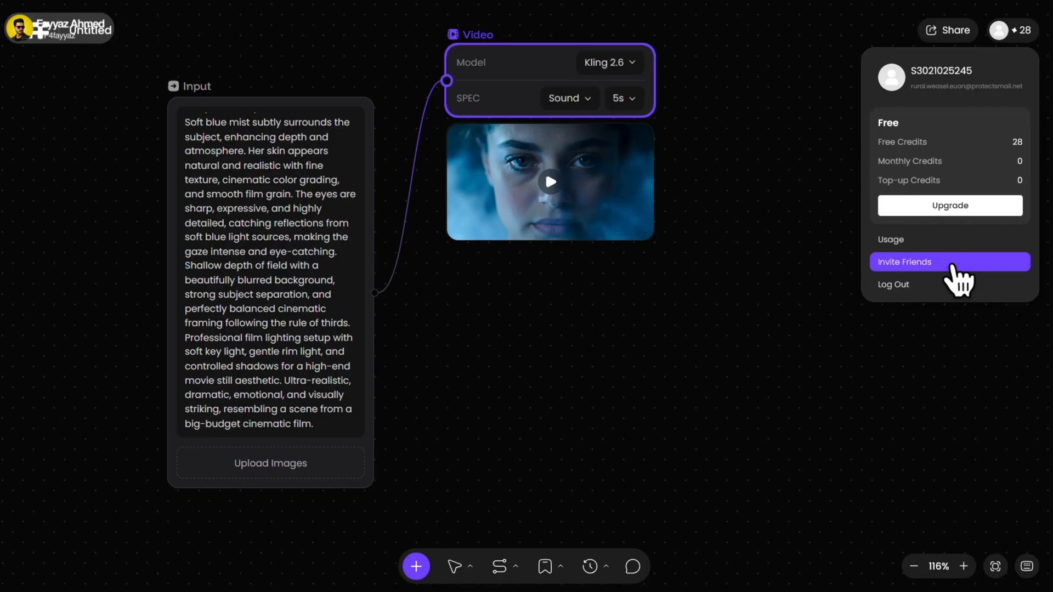
Show the Invite Friends page with the referral link and empty invite history
left_click(949, 263)
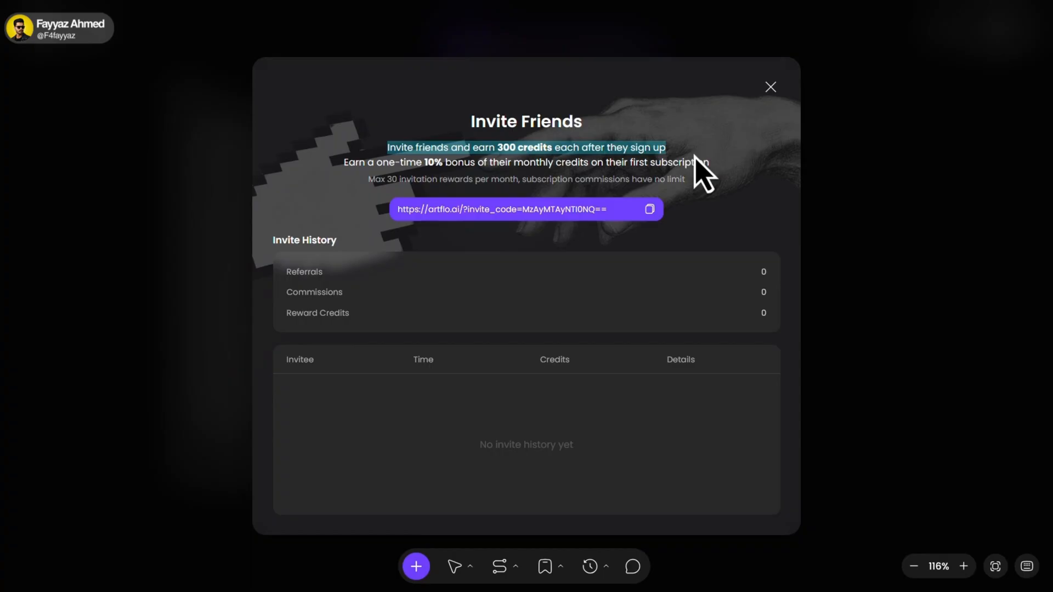
mouse_move(663, 227)
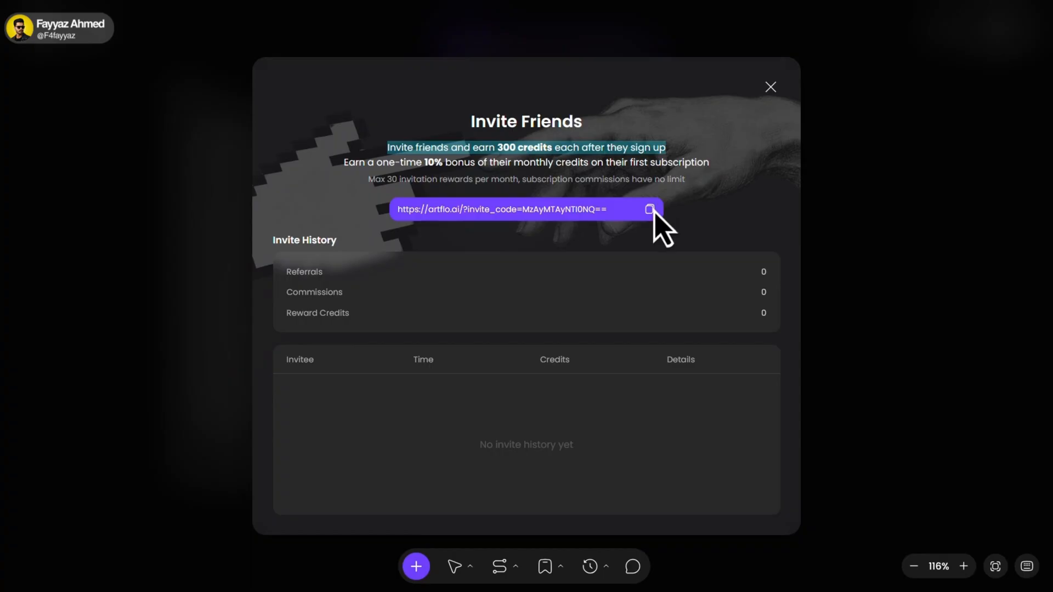